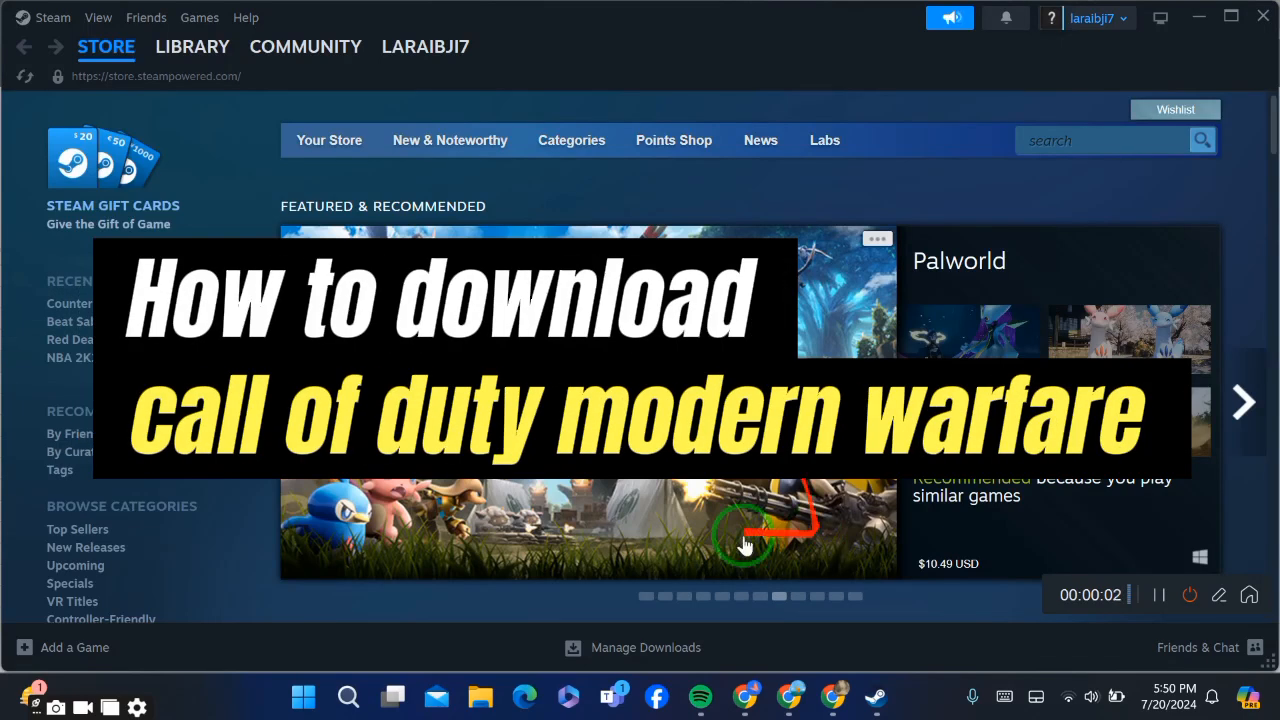
pyautogui.moveTo(824, 264)
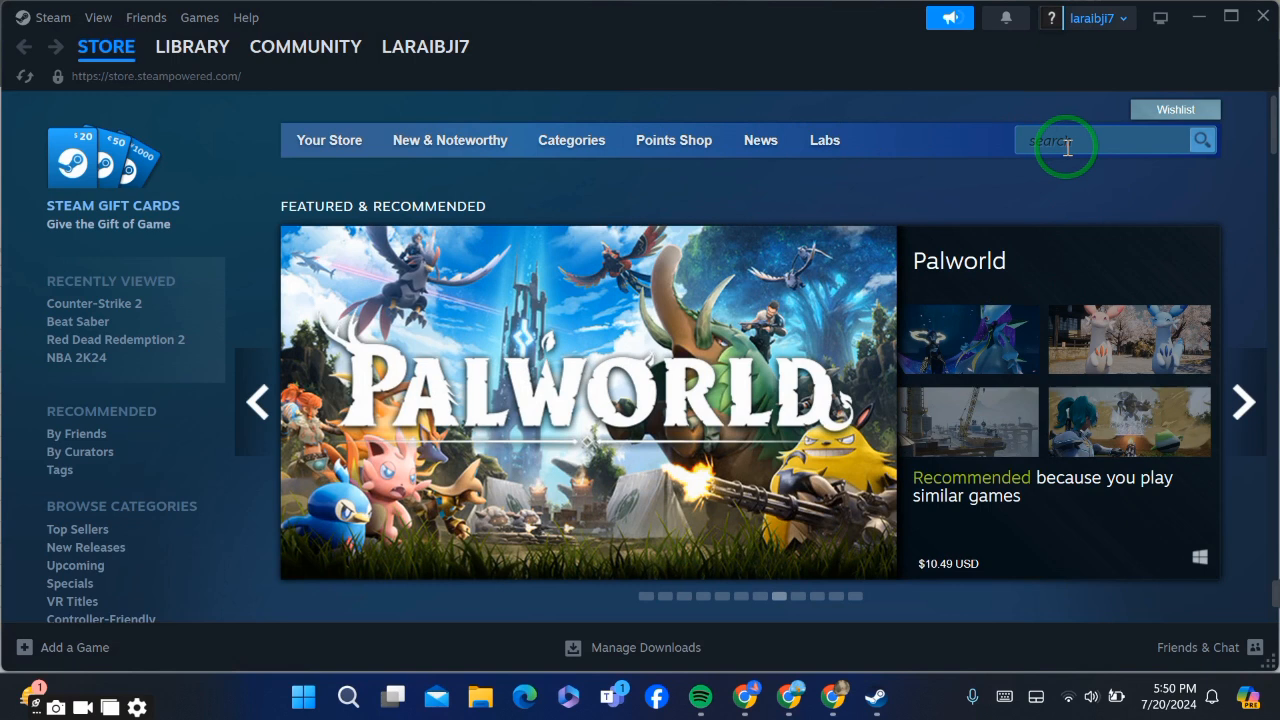
# Step: Search the store for 'CALL OF' and choose the Call of Duty: Modern Warfare III suggestion
pyautogui.click(1100, 140)
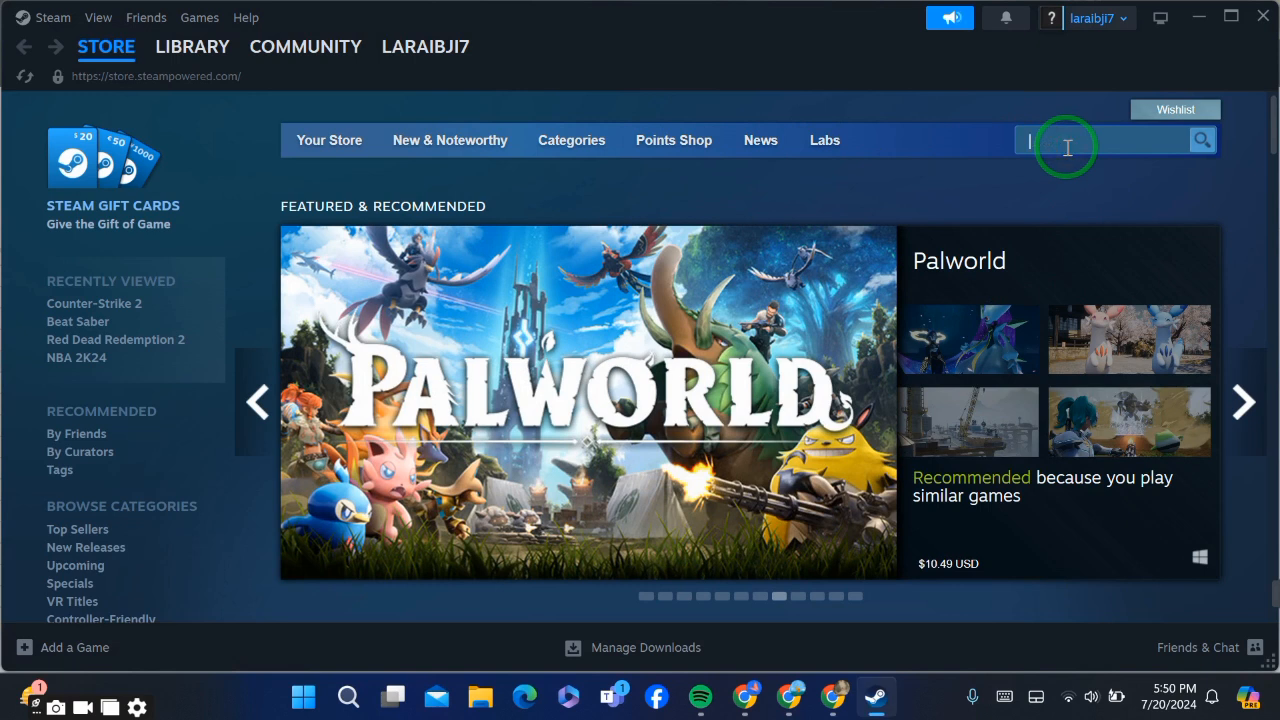
pyautogui.write('CALL')
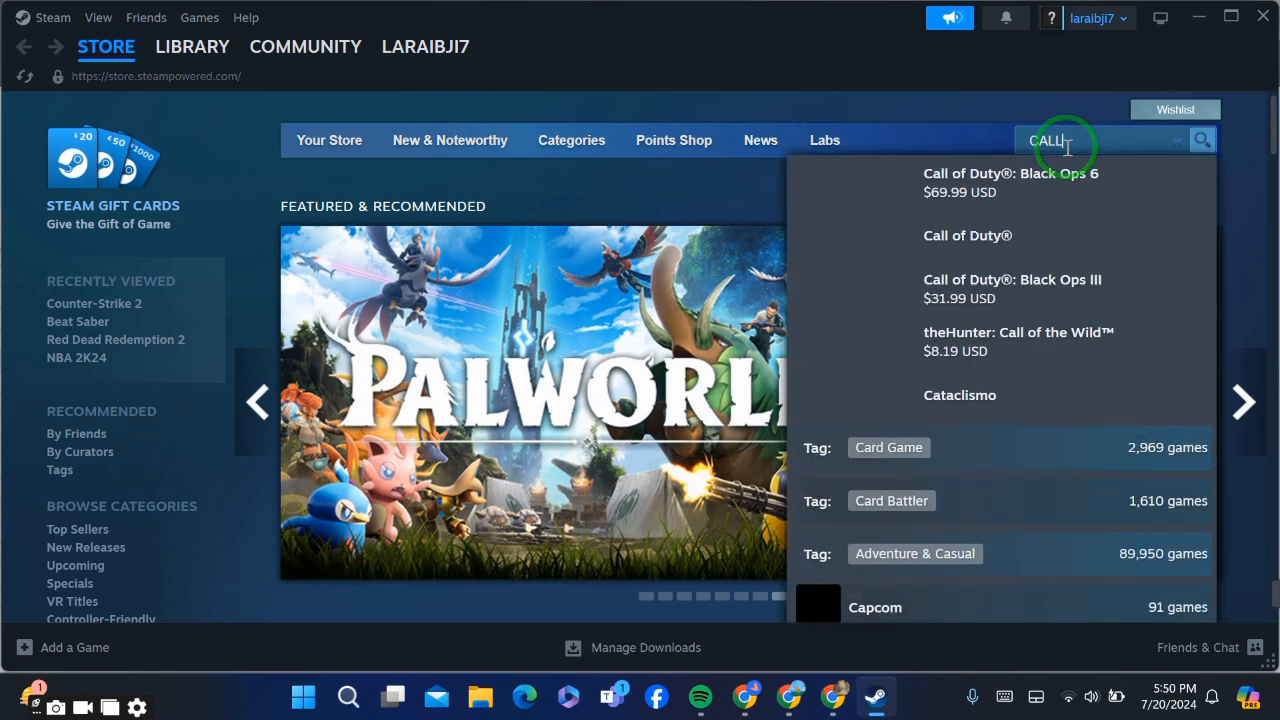
pyautogui.write('OF')
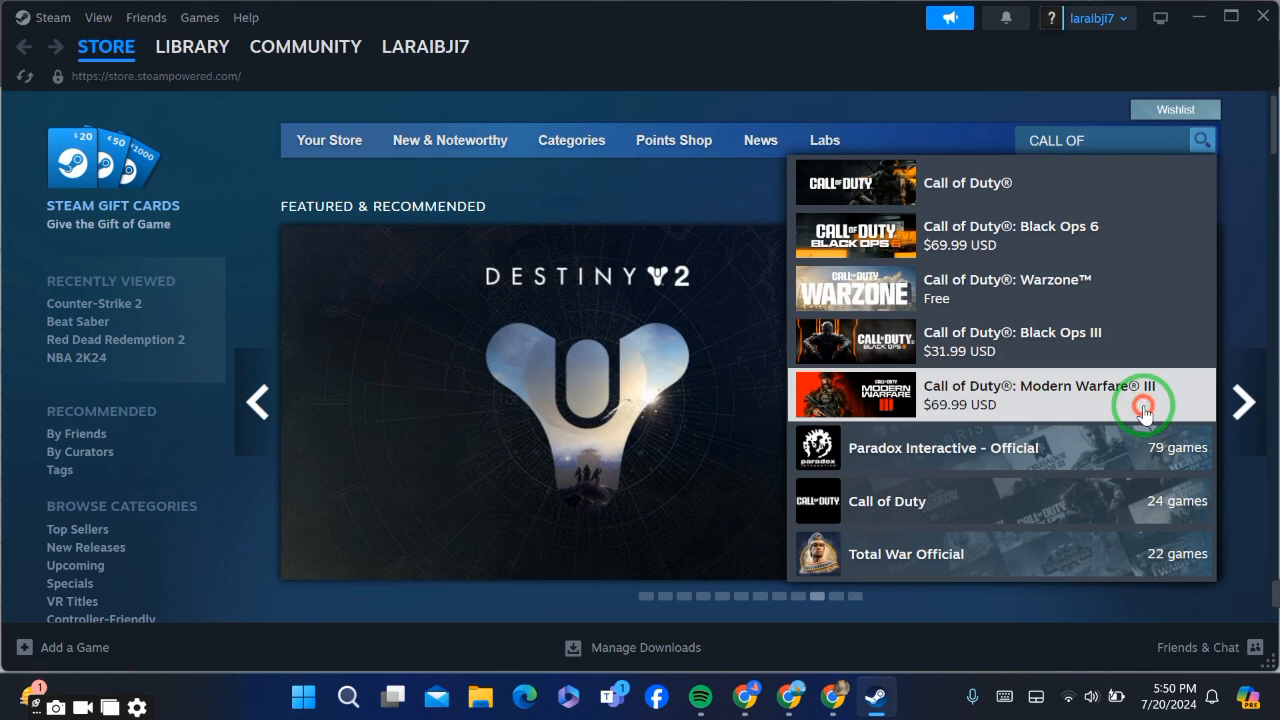
pyautogui.click(1050, 394)
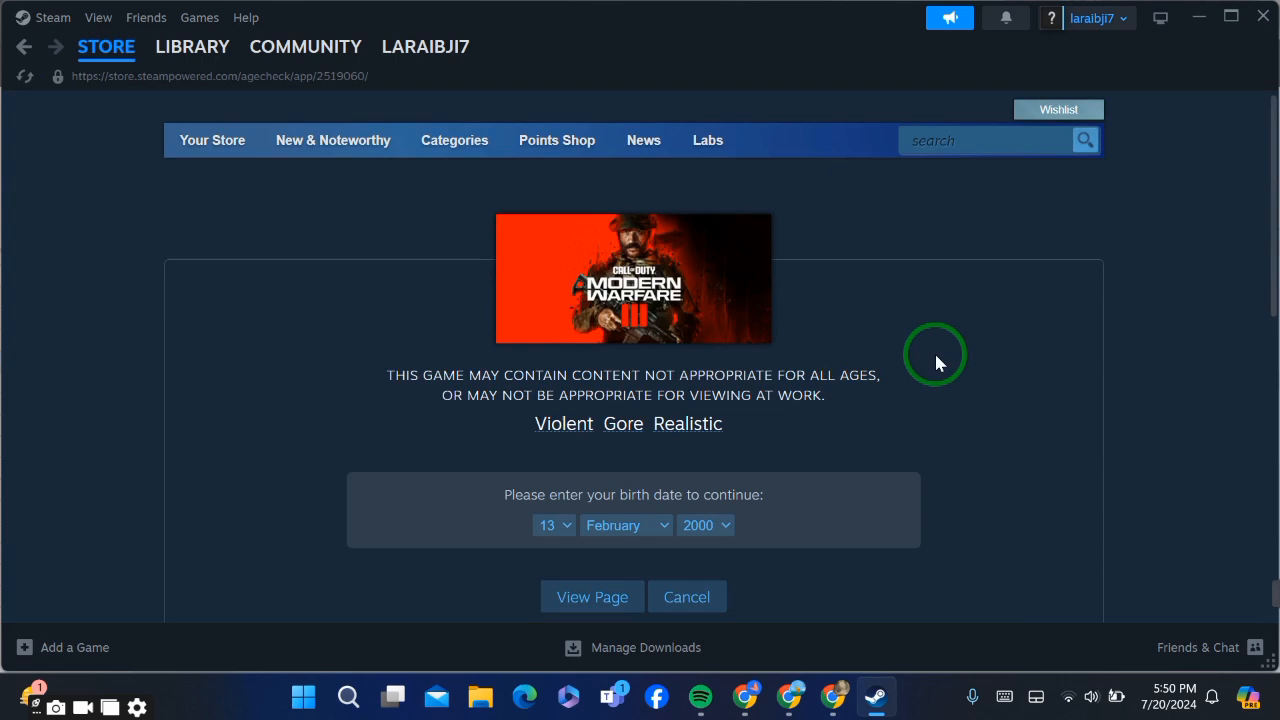
# Step: Set the age-check birth date to day 17 and year 1998 and submit it
pyautogui.scroll(3)
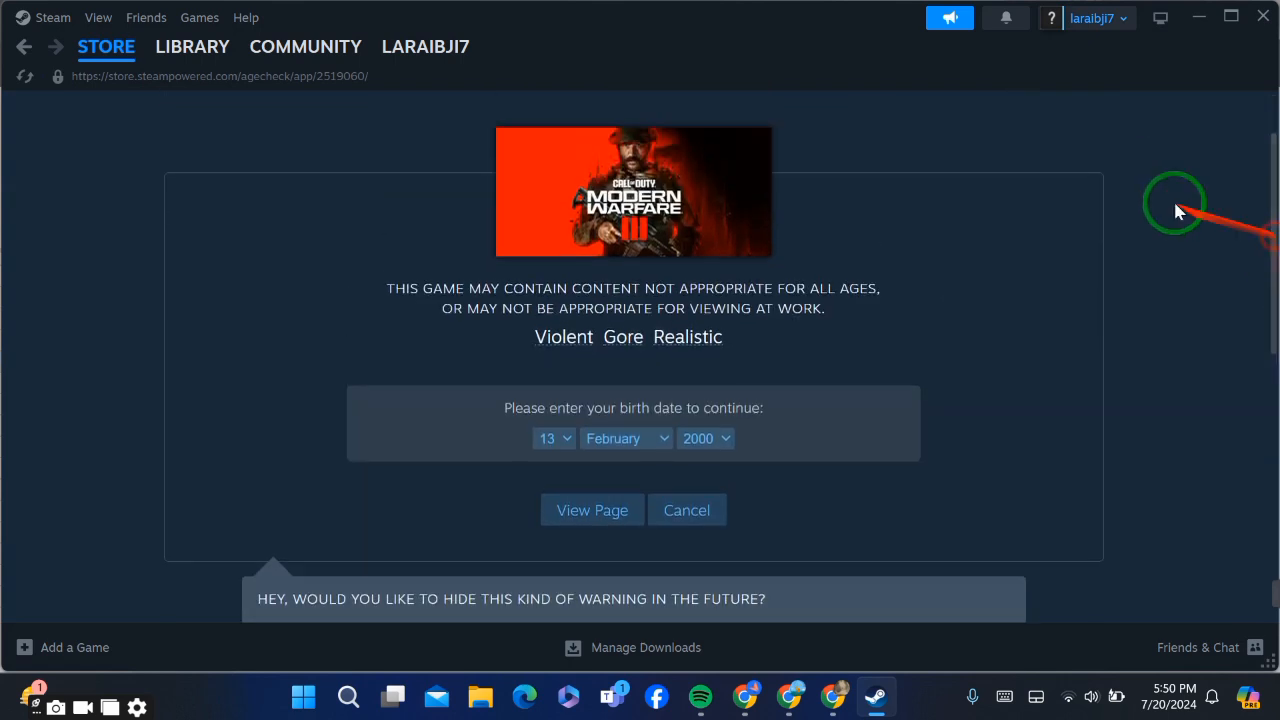
pyautogui.moveTo(470, 330)
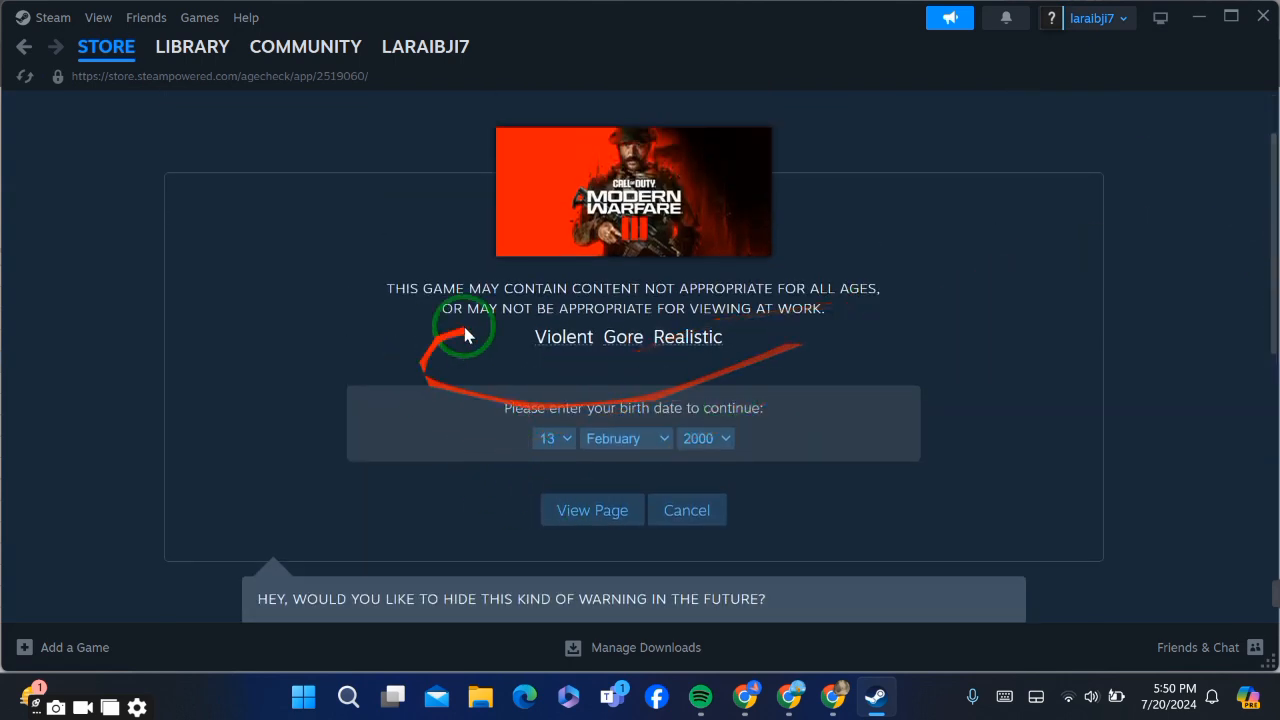
pyautogui.click(548, 438)
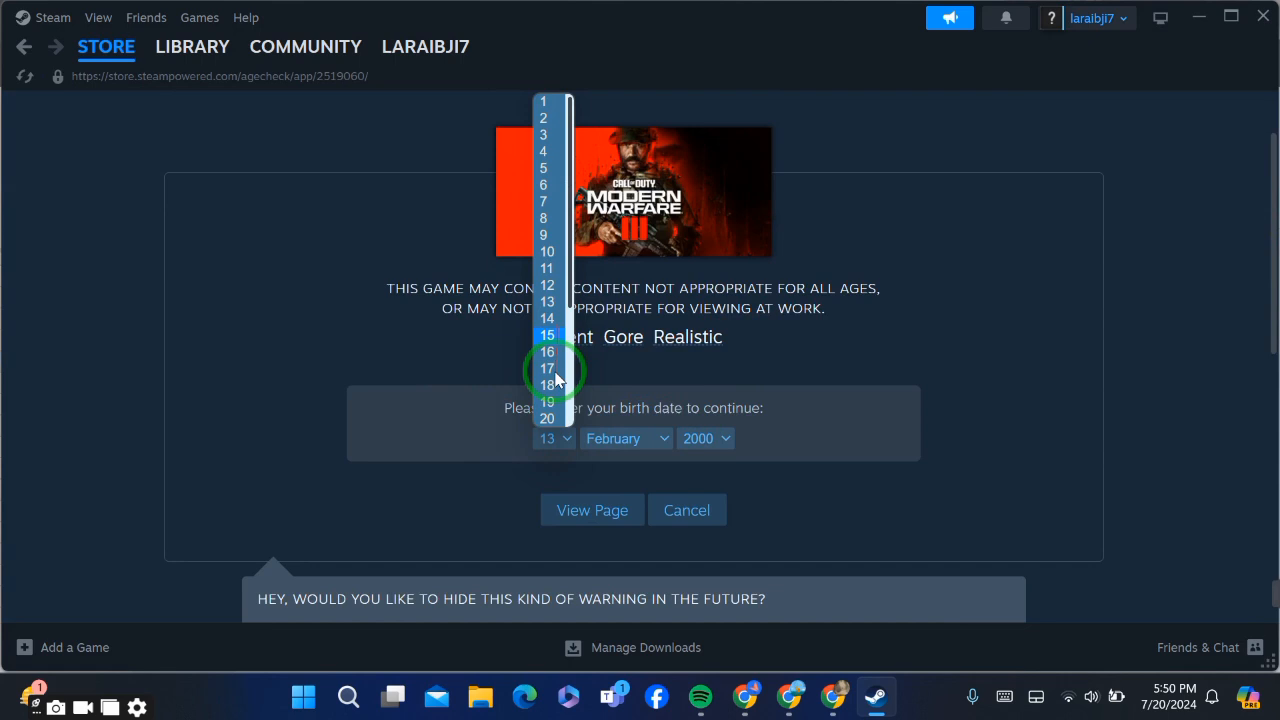
pyautogui.click(548, 368)
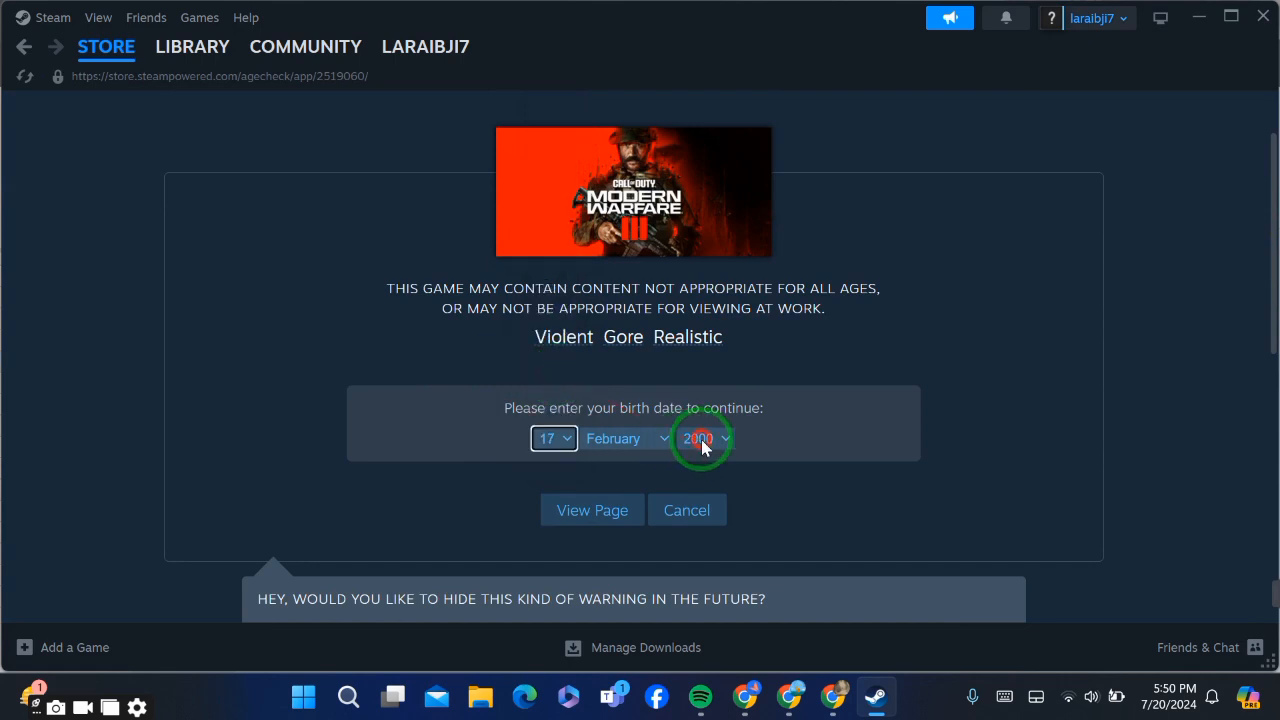
pyautogui.click(704, 438)
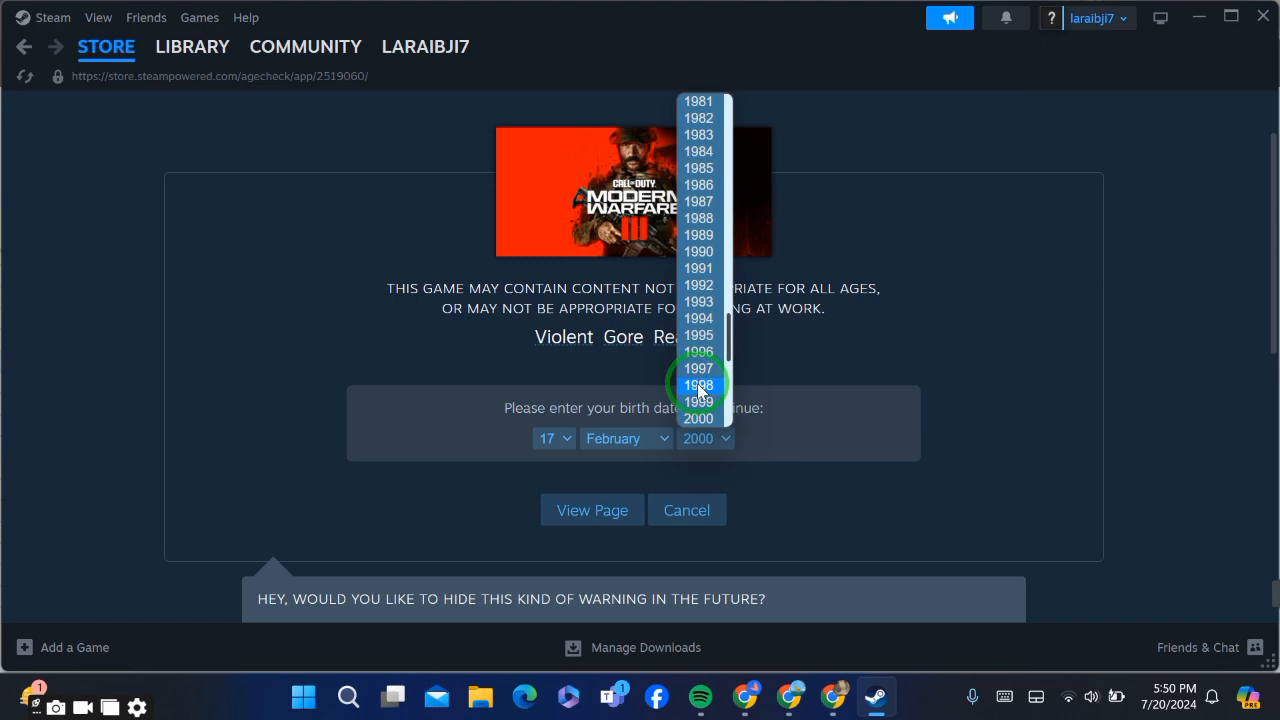
pyautogui.click(698, 384)
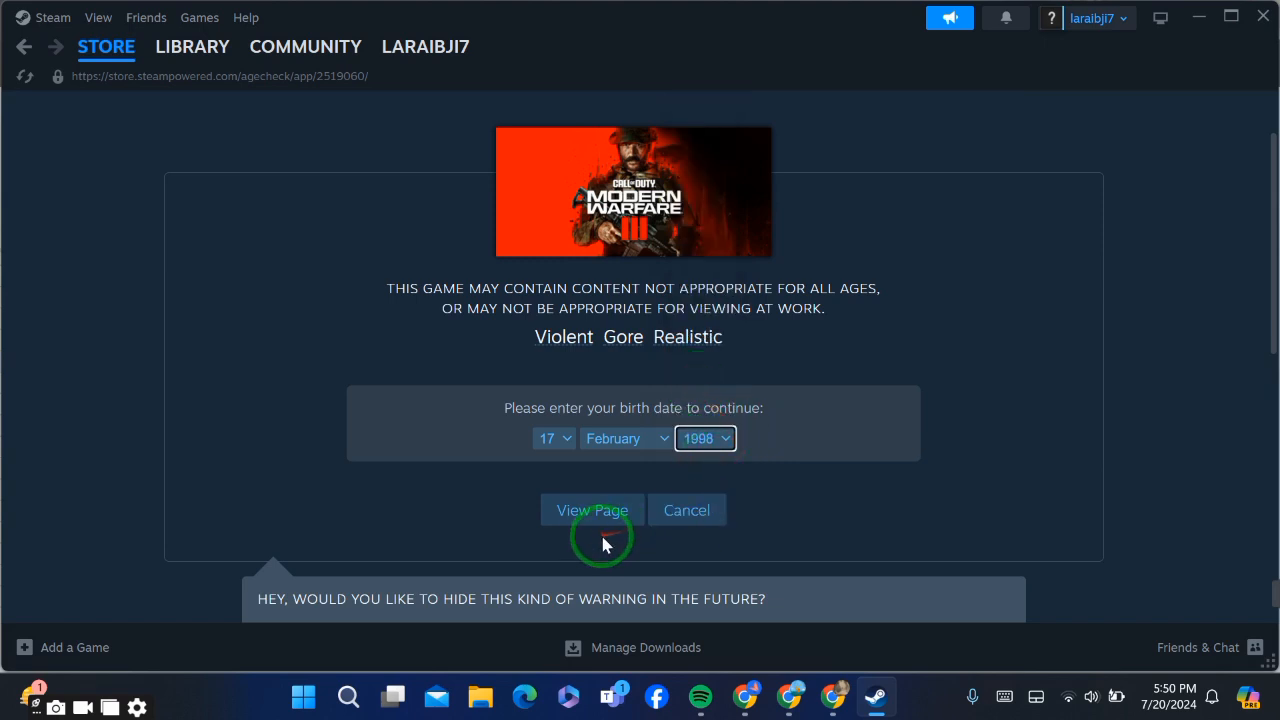
pyautogui.click(592, 510)
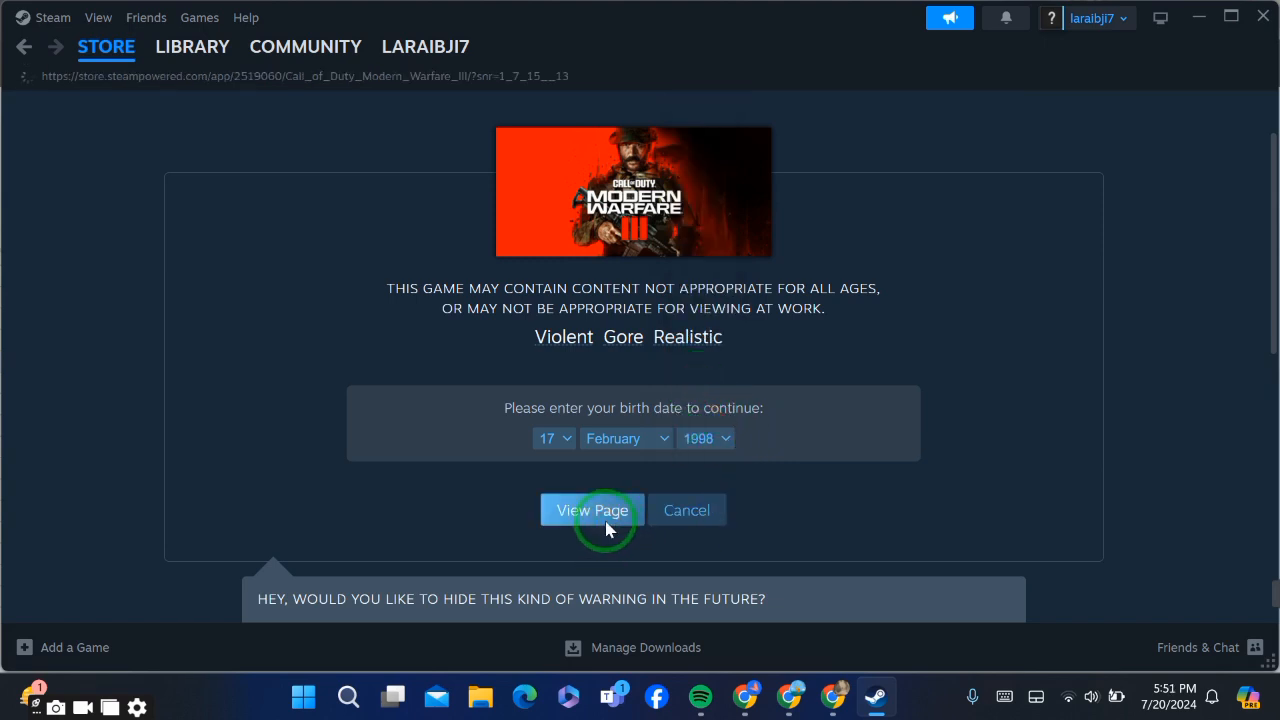
# Step: Continue past the age check and scroll the store page to the Buy Modern Warfare III purchase options
pyautogui.click(592, 510)
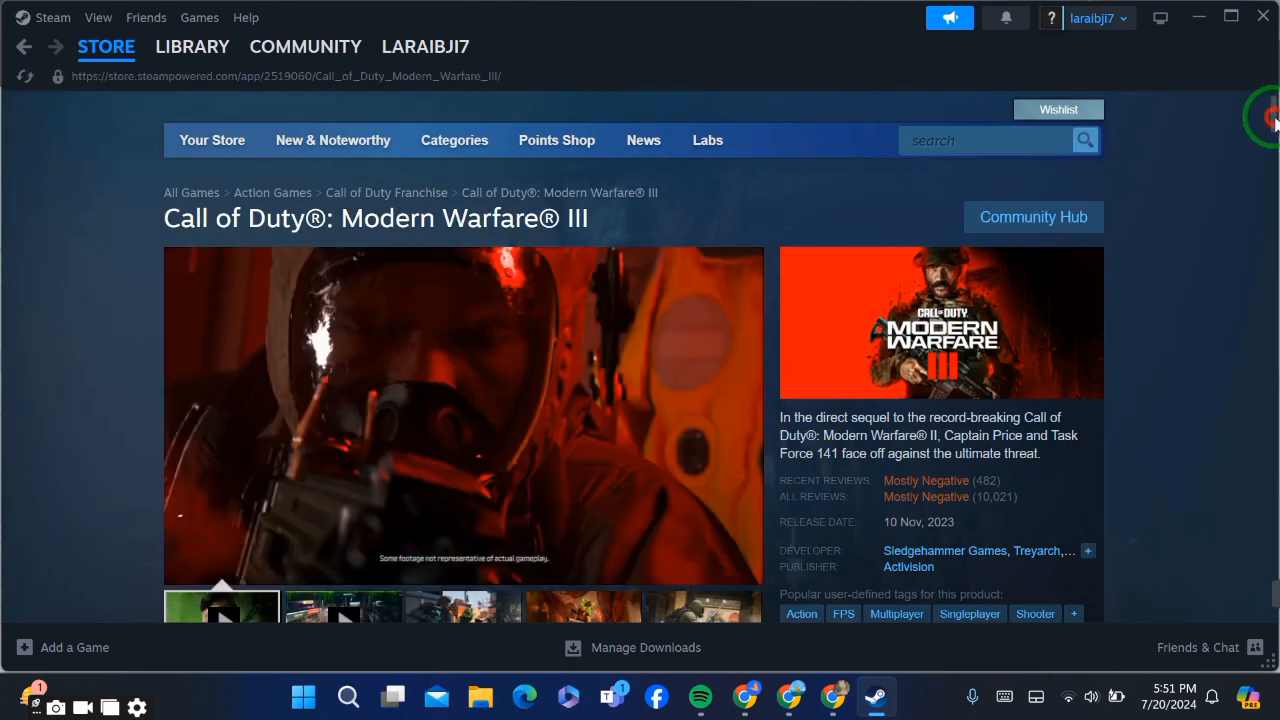
pyautogui.scroll(-3)
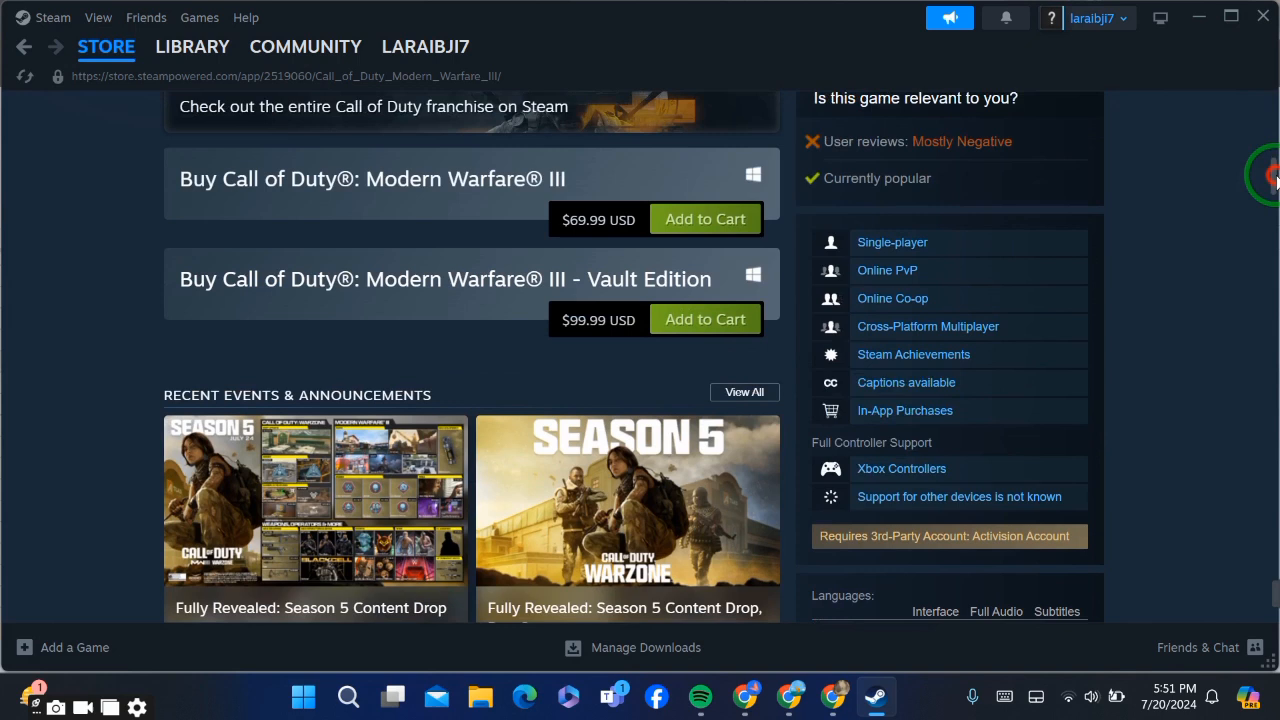
pyautogui.scroll(-3)
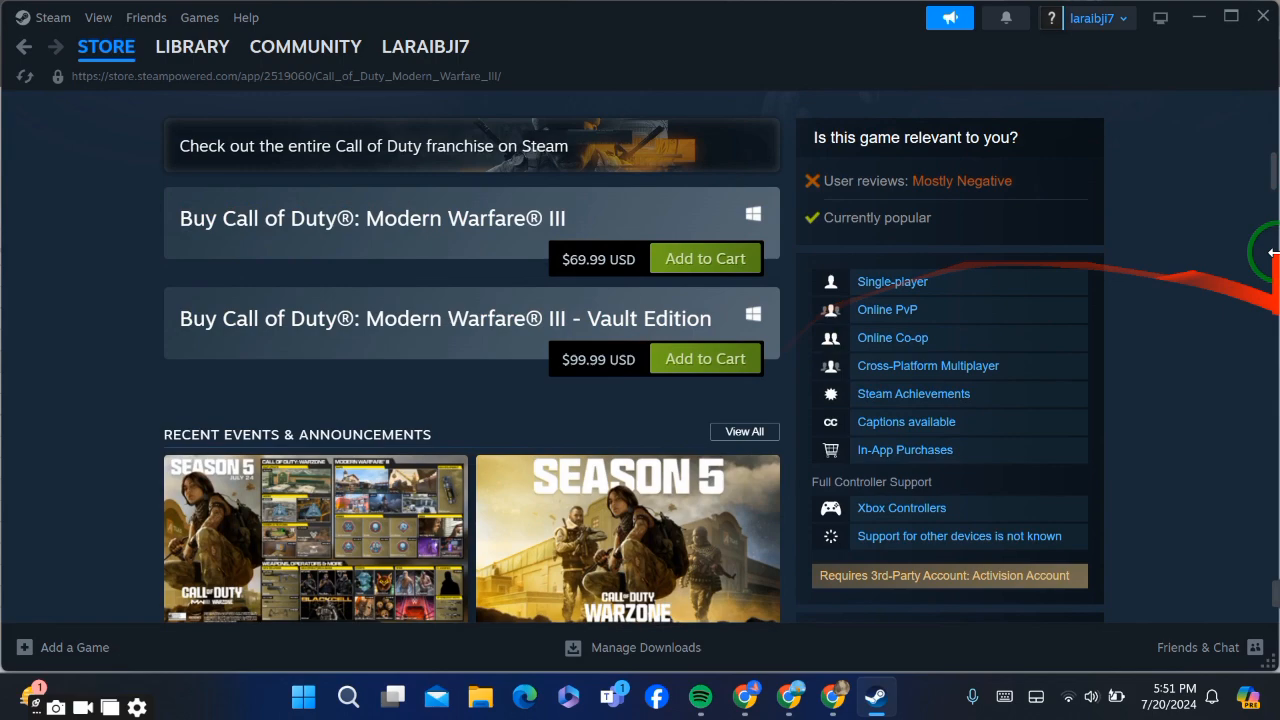
pyautogui.scroll(-3)
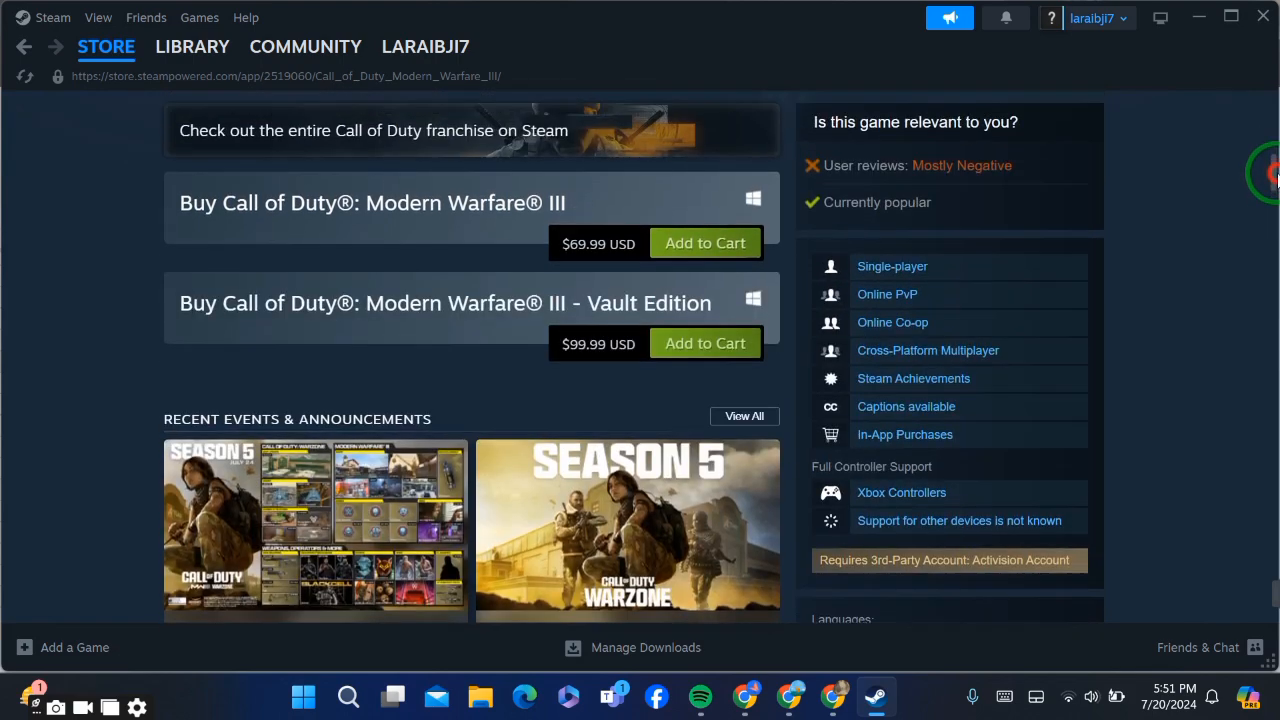
pyautogui.scroll(-3)
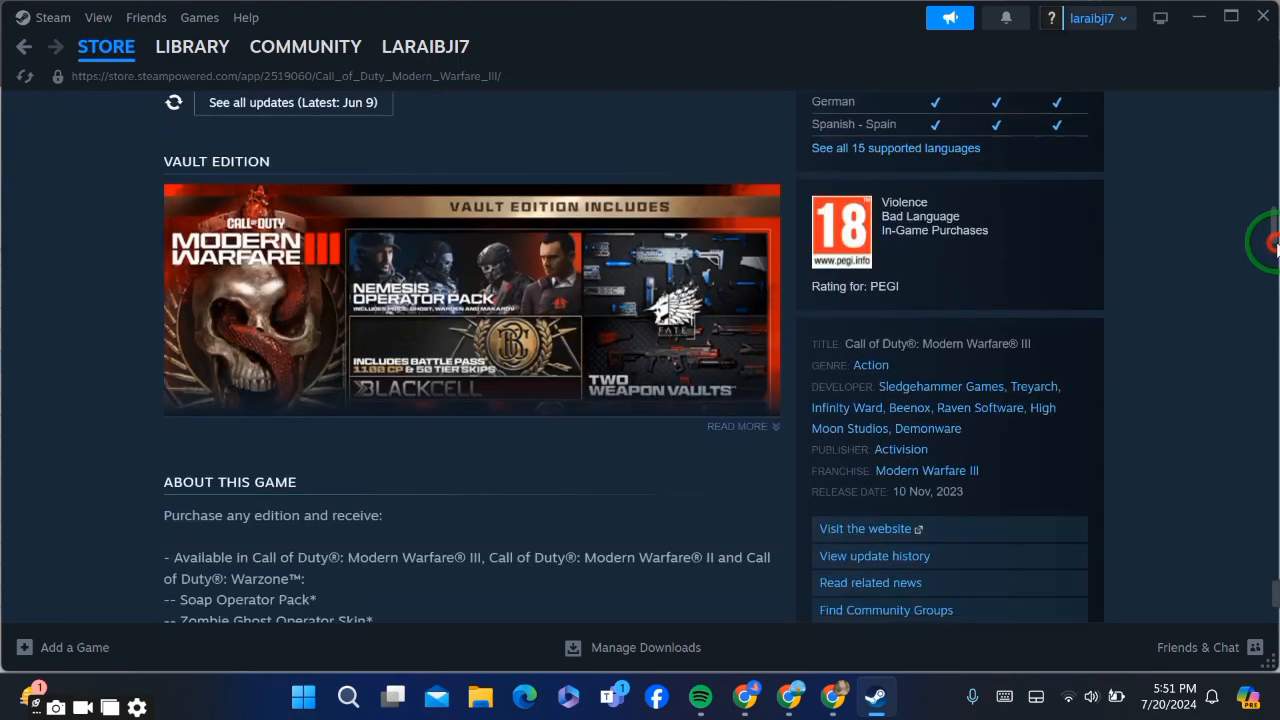
pyautogui.scroll(3)
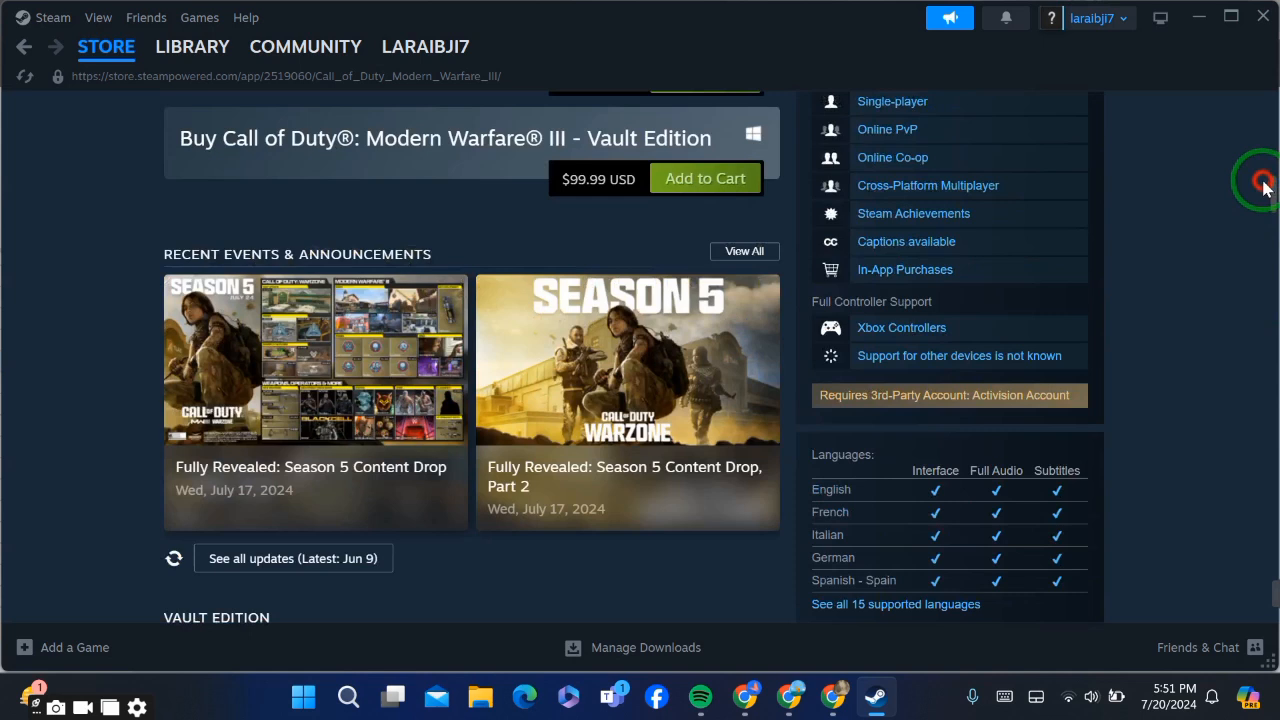
pyautogui.scroll(3)
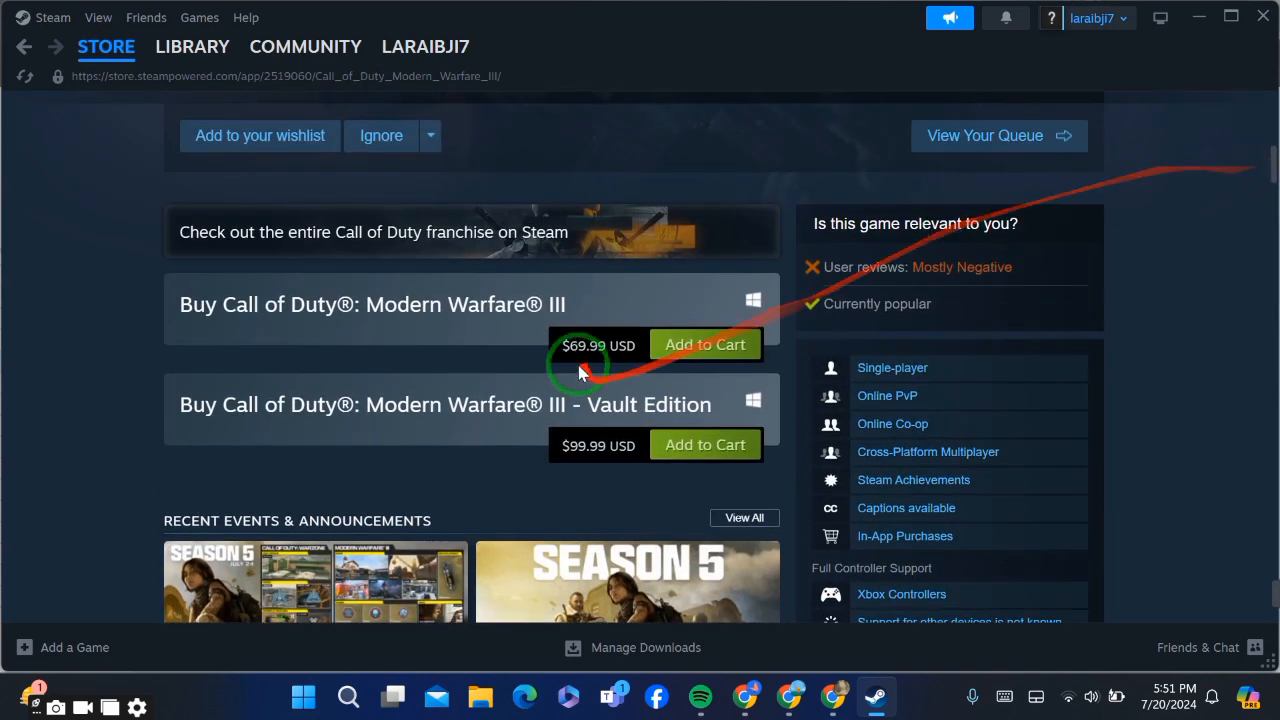